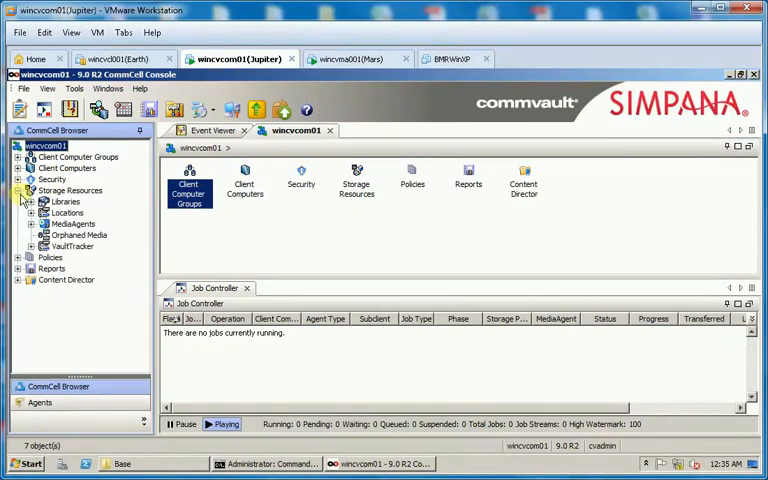
Open the Properties of MediaAgent wincvma001 from the MediaAgents list.
{"action": "left_click", "coordinate": [71, 223]}
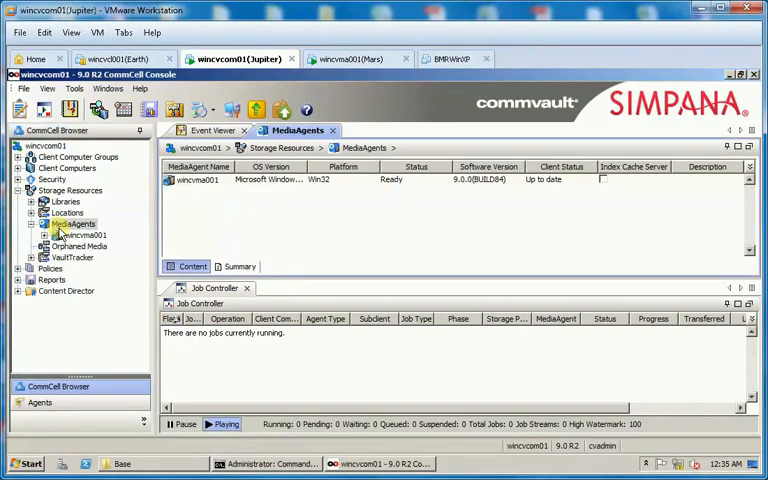
{"action": "left_click", "coordinate": [197, 180]}
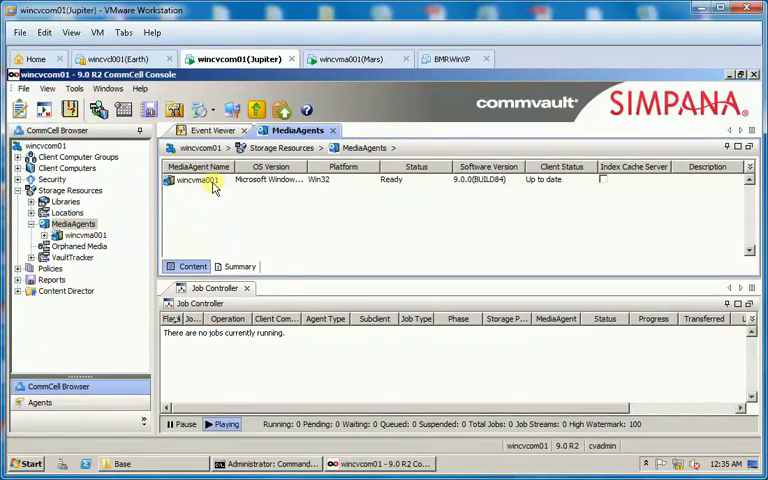
{"action": "left_click", "coordinate": [200, 179]}
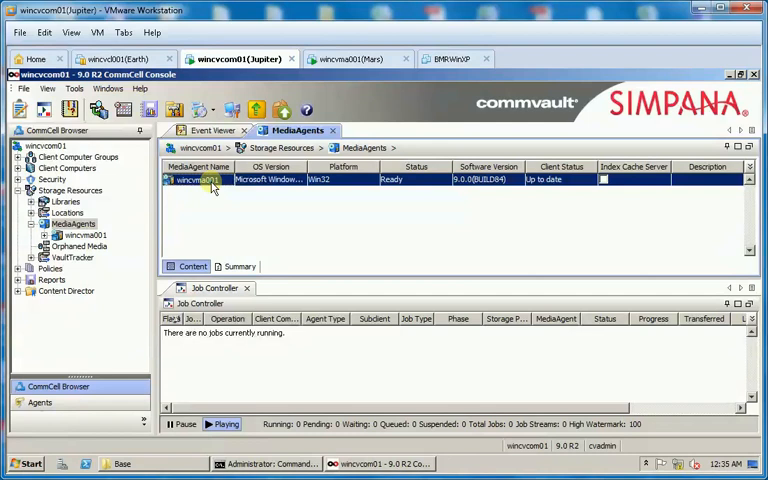
{"action": "right_click", "coordinate": [200, 179]}
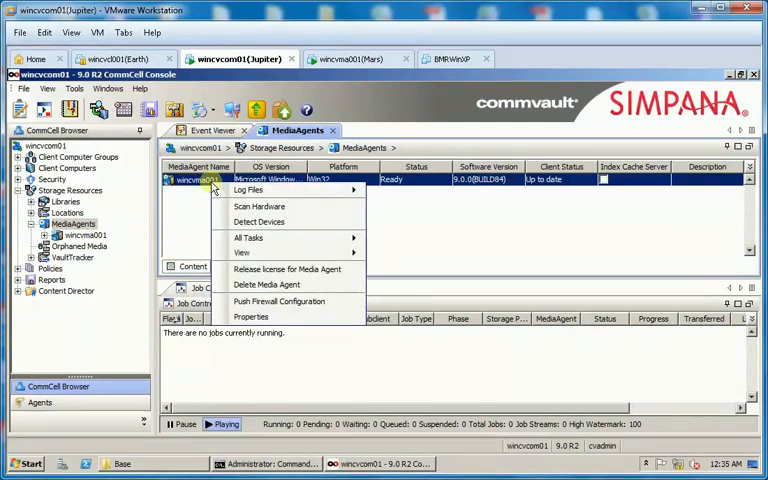
{"action": "mouse_move", "coordinate": [250, 317]}
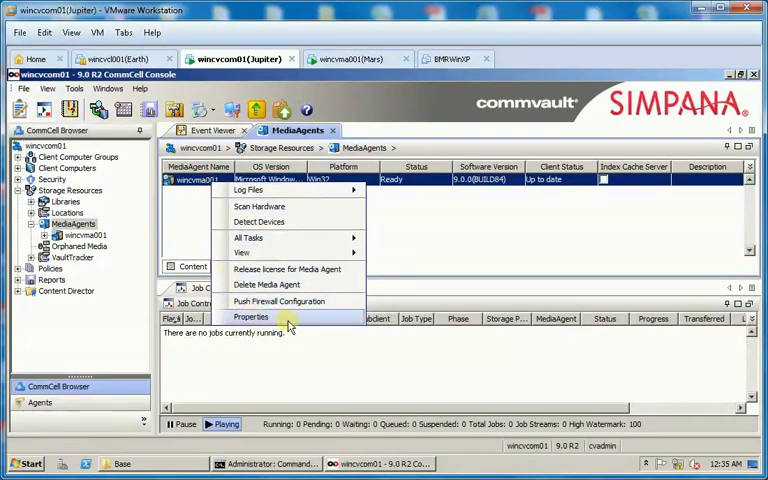
{"action": "left_click", "coordinate": [251, 317]}
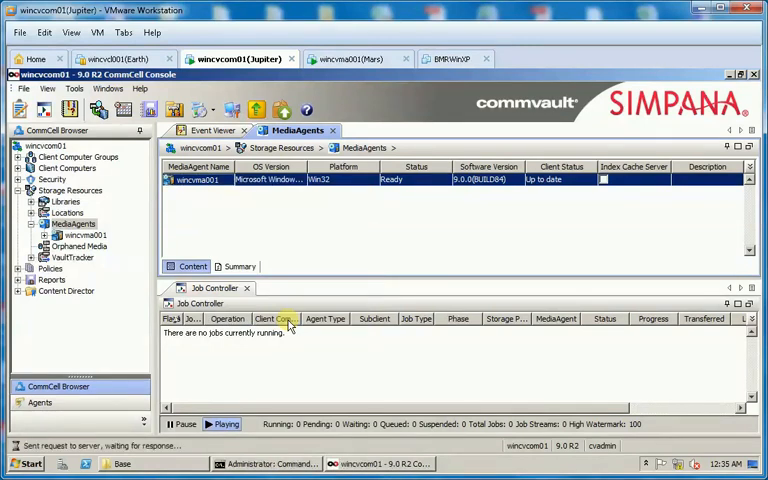
On the Catalog page of wincvma001's properties, select the current Index Cache Directory path.
{"action": "double_click", "coordinate": [195, 179]}
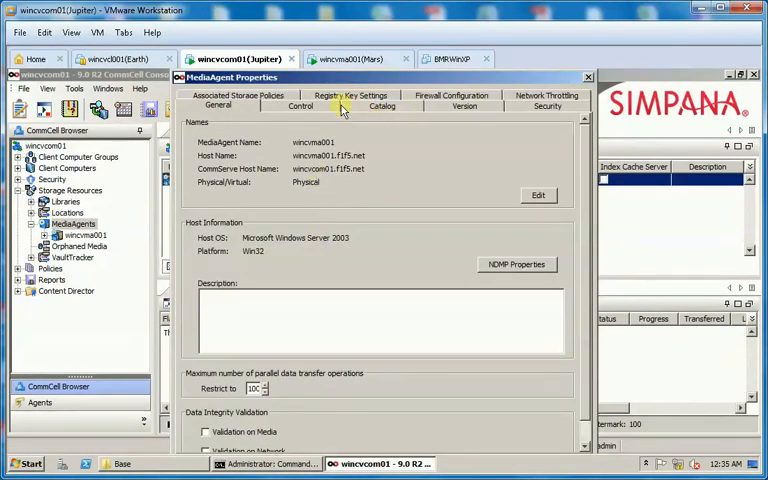
{"action": "left_click", "coordinate": [383, 106]}
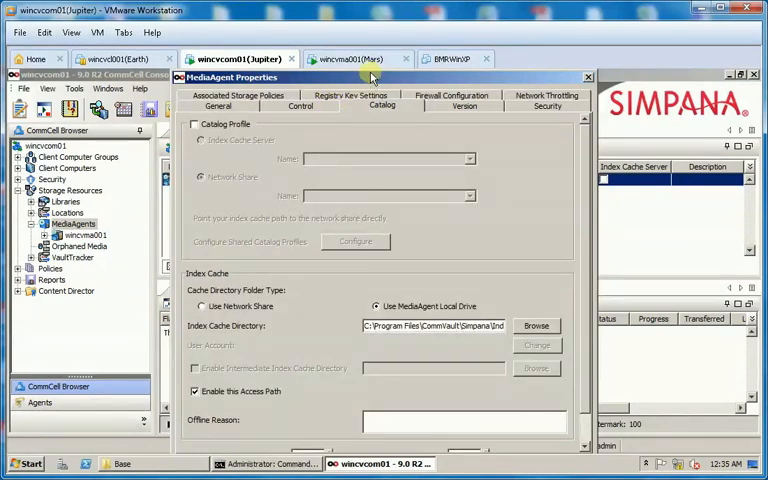
{"action": "left_click_drag", "start_coordinate": [370, 77], "coordinate": [370, 111]}
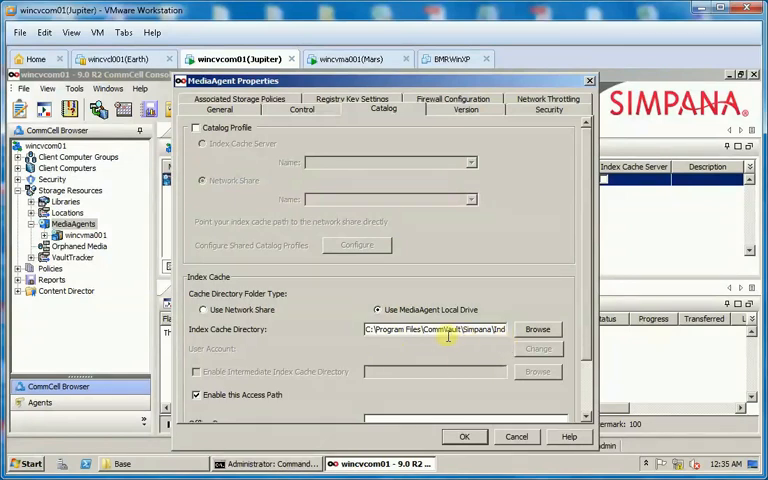
{"action": "triple_click", "coordinate": [434, 329]}
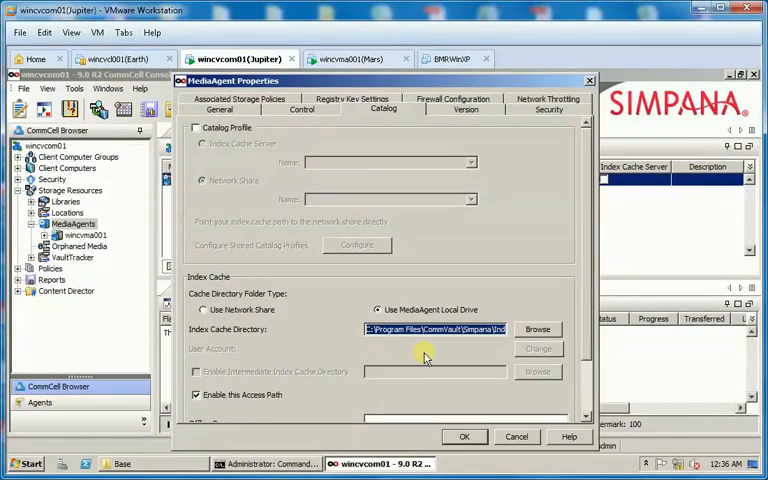
{"action": "mouse_move", "coordinate": [538, 330]}
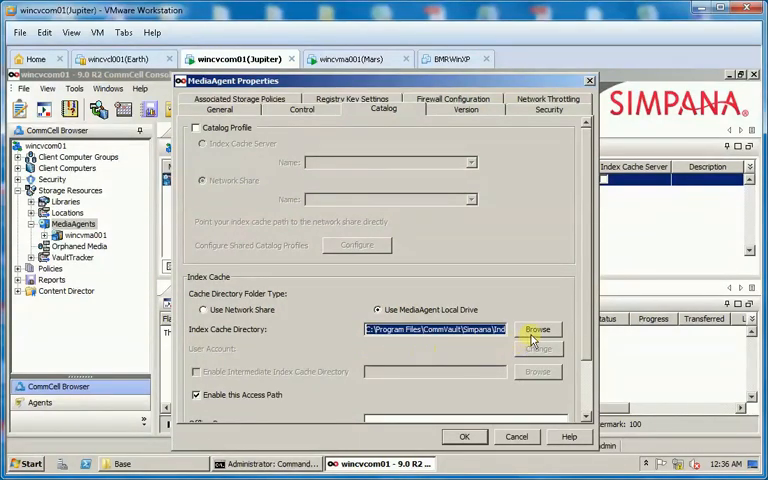
Browse drive C:, create a new Temp folder, and choose it as the index cache directory.
{"action": "left_click", "coordinate": [538, 330]}
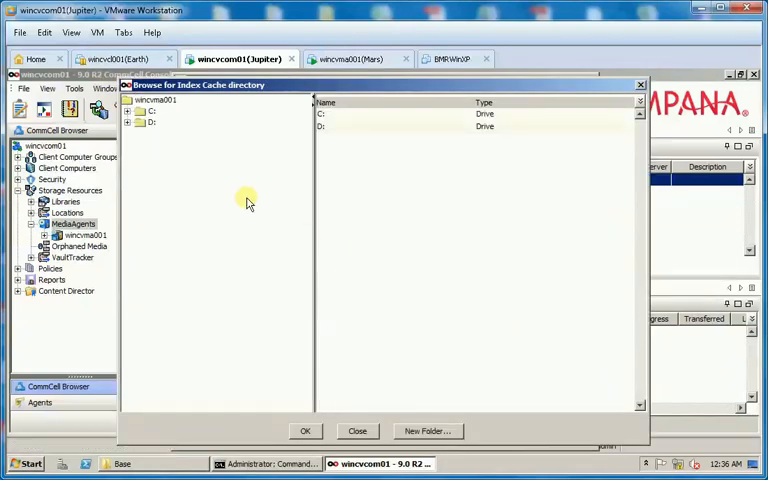
{"action": "left_click", "coordinate": [151, 122]}
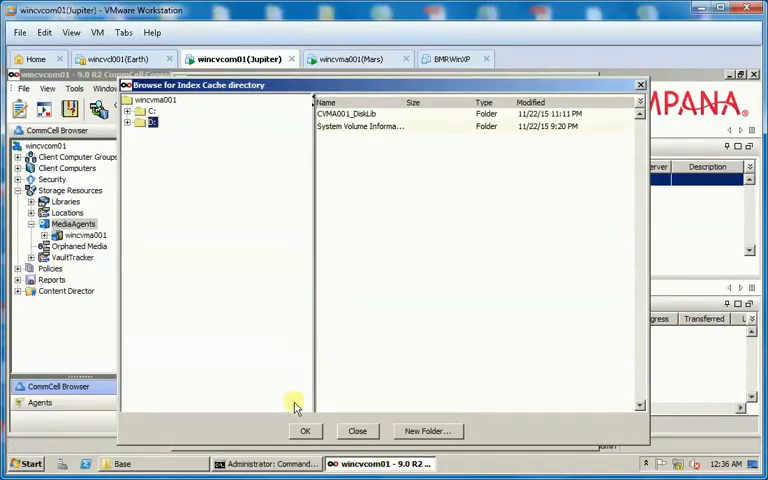
{"action": "left_click", "coordinate": [138, 110]}
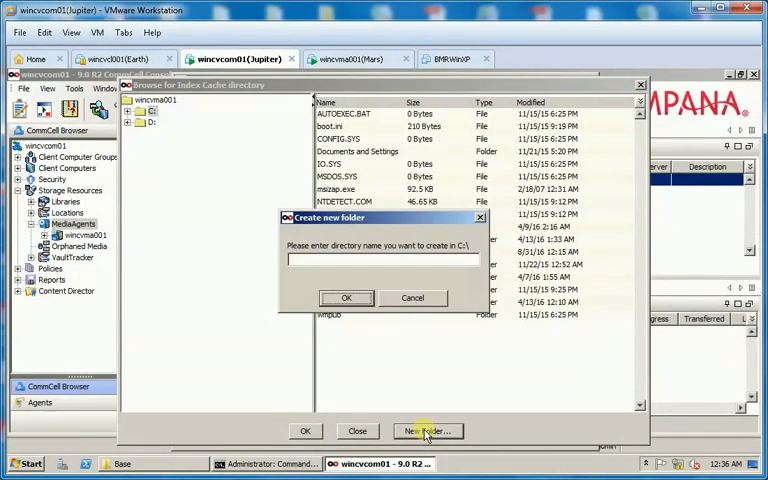
{"action": "mouse_move", "coordinate": [325, 252]}
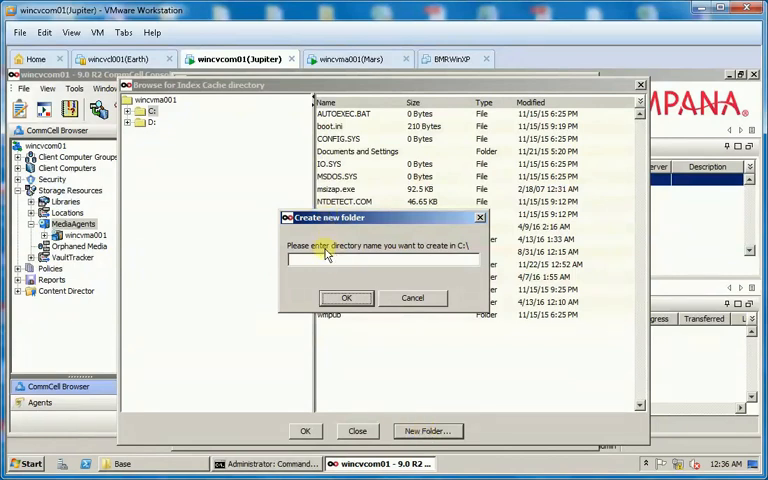
{"action": "type", "text": "Tem"}
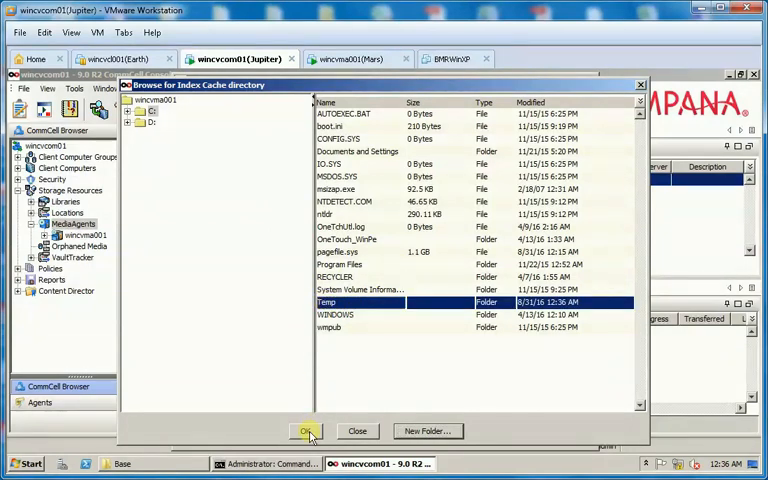
{"action": "left_click", "coordinate": [307, 431]}
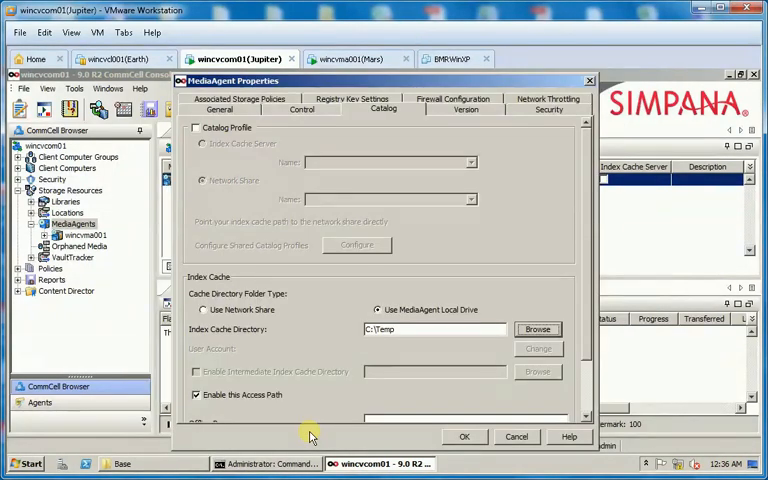
{"action": "mouse_move", "coordinate": [450, 432]}
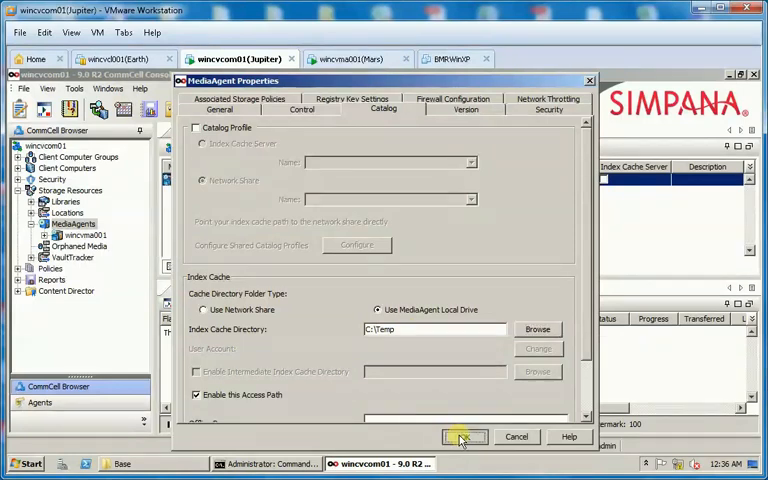
Apply C:\Temp as the index cache, declining to copy existing index data.
{"action": "left_click", "coordinate": [461, 436]}
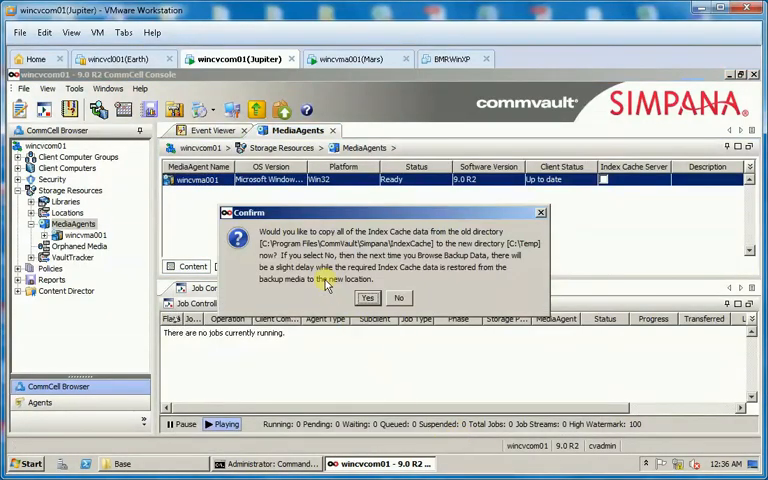
{"action": "mouse_move", "coordinate": [310, 235]}
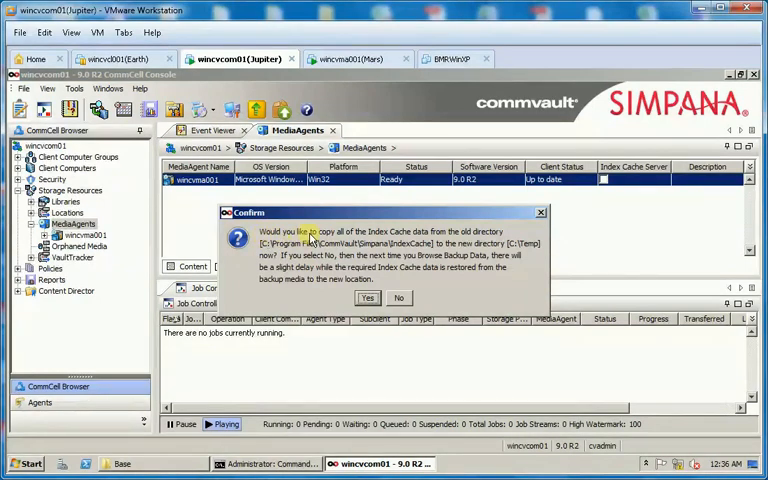
{"action": "mouse_move", "coordinate": [455, 245]}
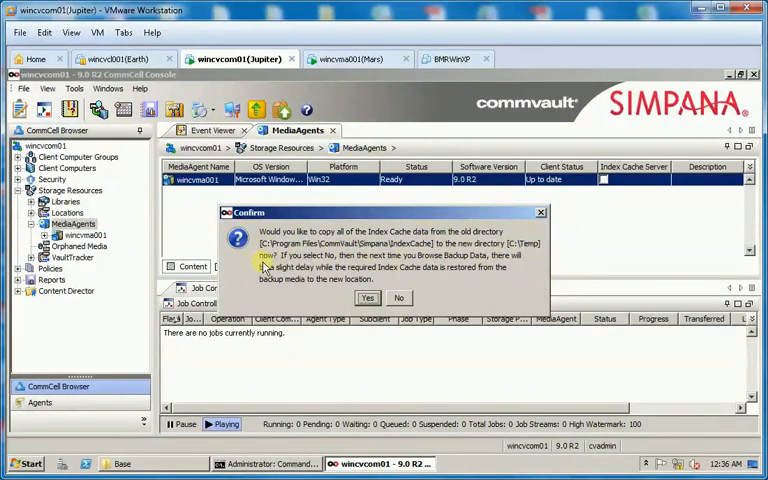
{"action": "mouse_move", "coordinate": [378, 278]}
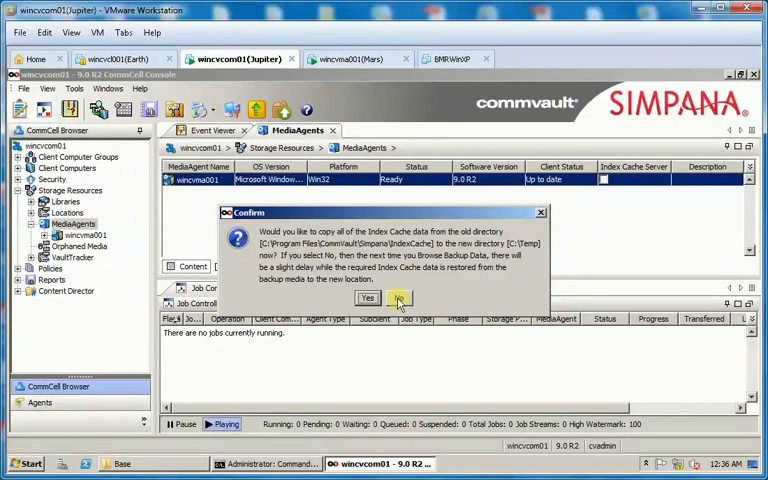
{"action": "left_click", "coordinate": [398, 298]}
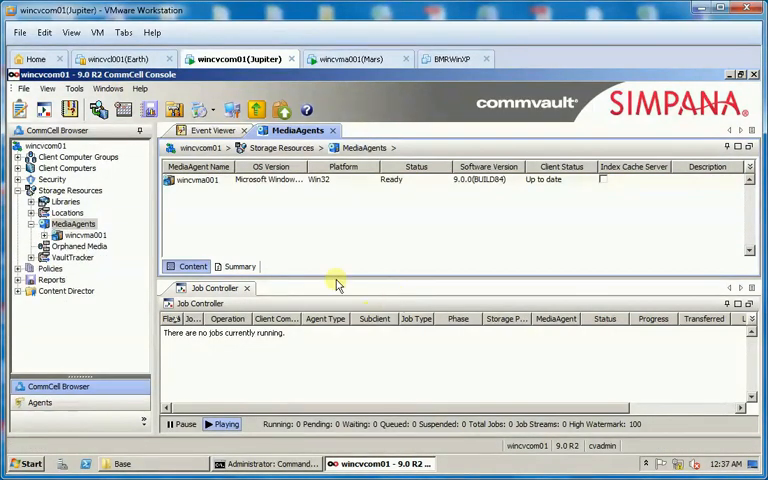
Reopen wincvma001's Catalog properties and select the C:\Temp index cache path.
{"action": "left_click", "coordinate": [270, 179]}
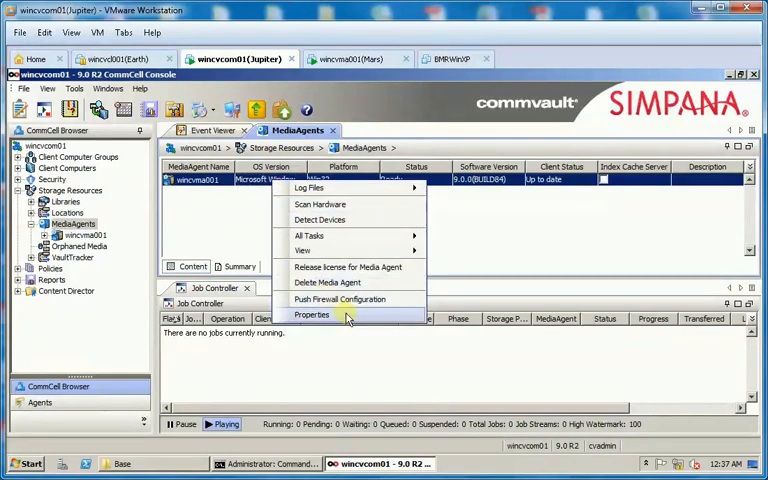
{"action": "left_click", "coordinate": [312, 315]}
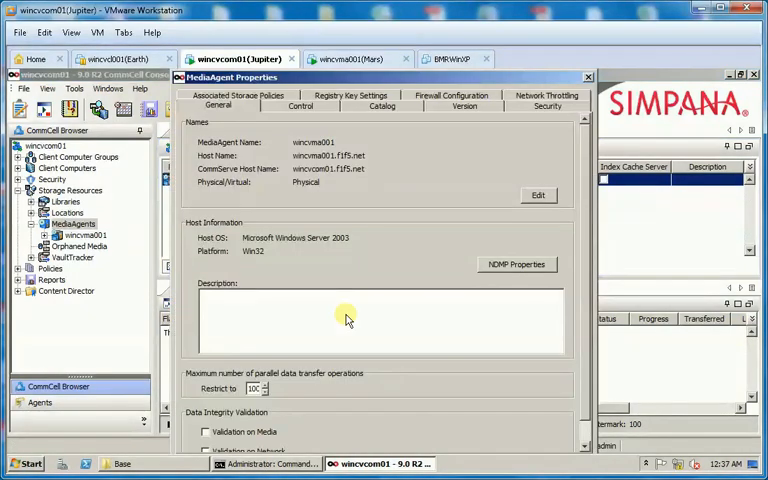
{"action": "left_click", "coordinate": [382, 106]}
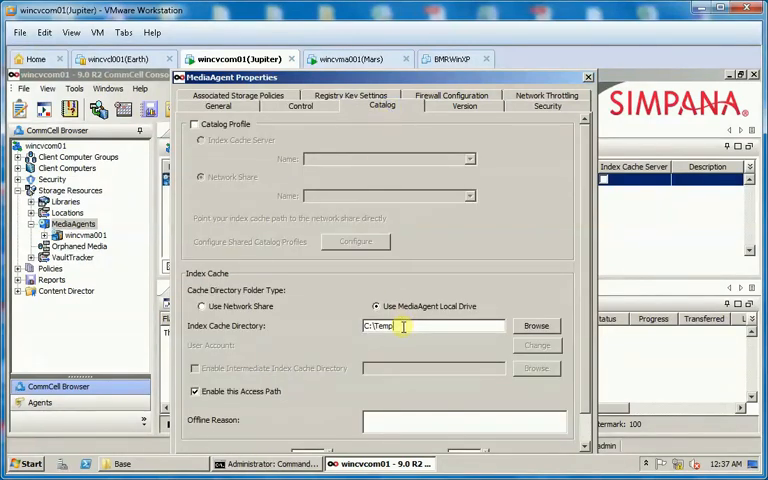
{"action": "triple_click", "coordinate": [400, 325]}
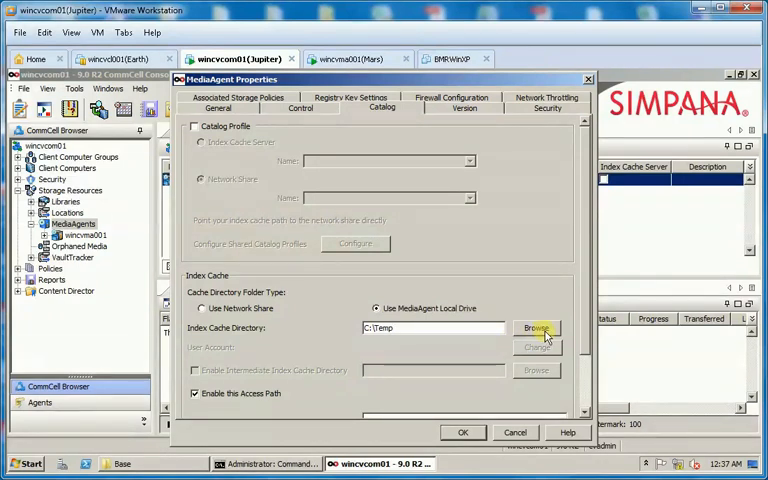
Browse for a new index cache folder, expanding the C: drive folders.
{"action": "left_click", "coordinate": [537, 328]}
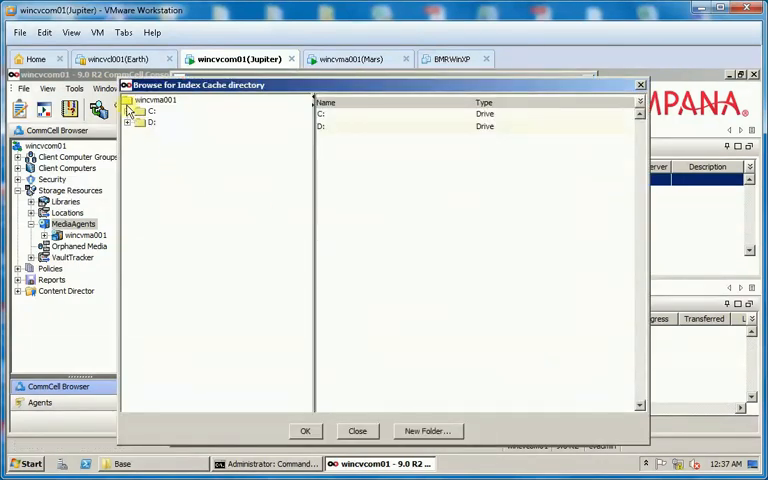
{"action": "left_click", "coordinate": [127, 113]}
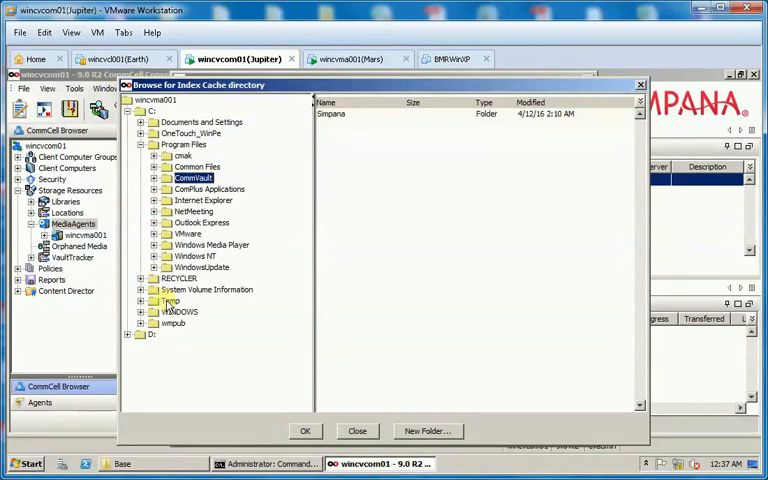
{"action": "left_click", "coordinate": [171, 301]}
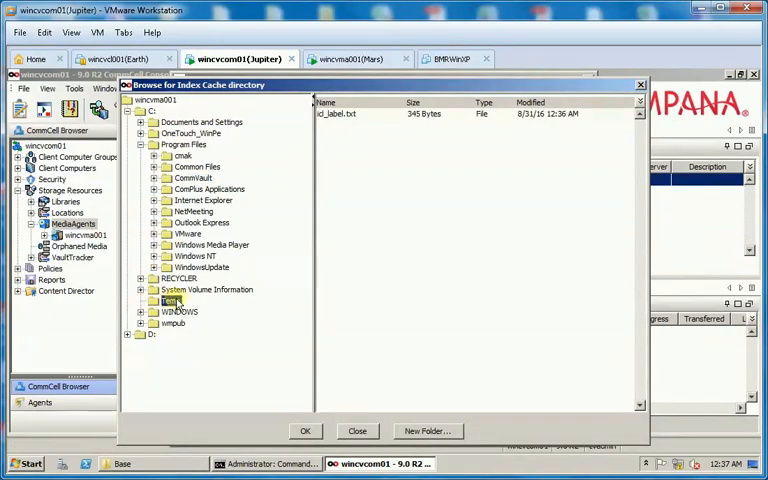
{"action": "left_click", "coordinate": [345, 113]}
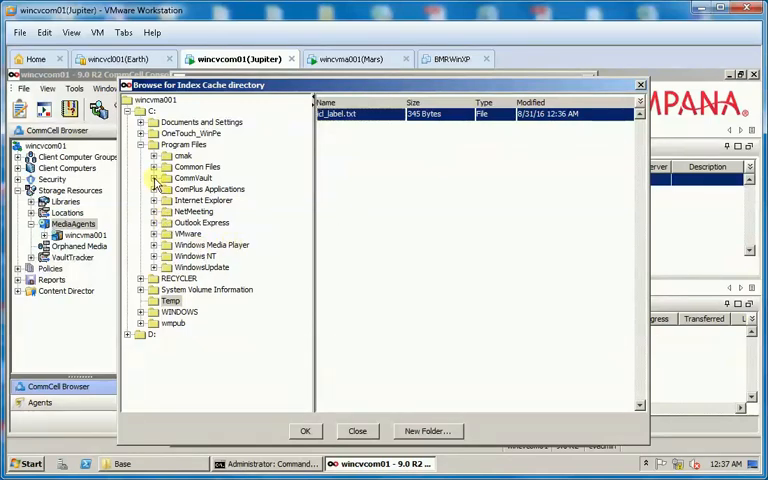
Navigate into CommVault\Simpana and choose IndexCache as the index cache directory.
{"action": "left_click", "coordinate": [168, 189]}
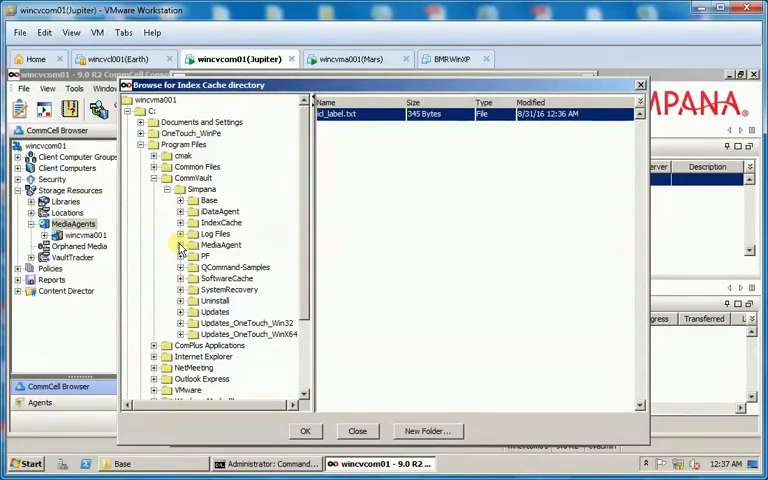
{"action": "left_click", "coordinate": [219, 222]}
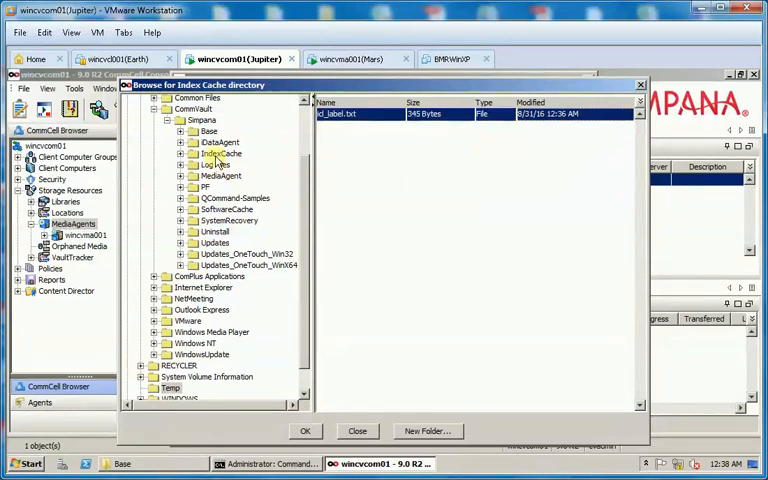
{"action": "left_click", "coordinate": [220, 153]}
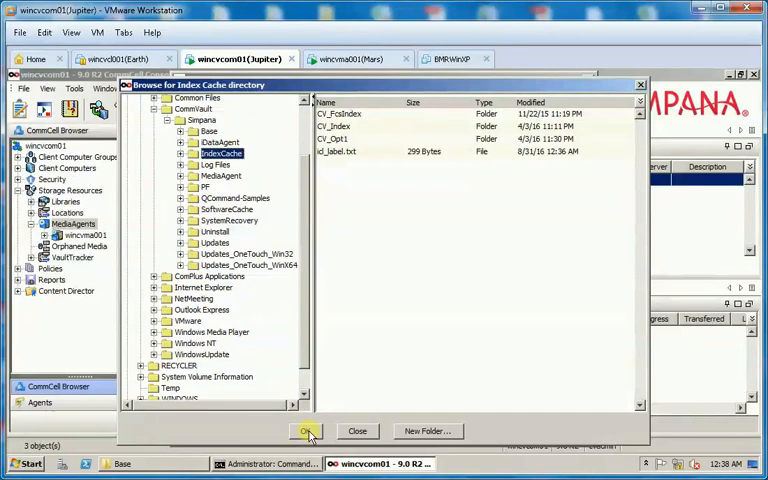
{"action": "left_click", "coordinate": [307, 431]}
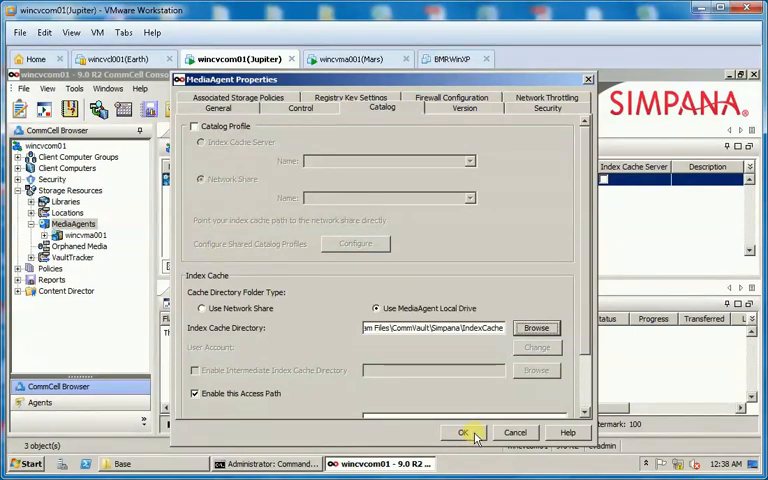
Apply IndexCache, accept the out-of-date cache, and skip copying data from C:\Temp.
{"action": "left_click", "coordinate": [462, 432]}
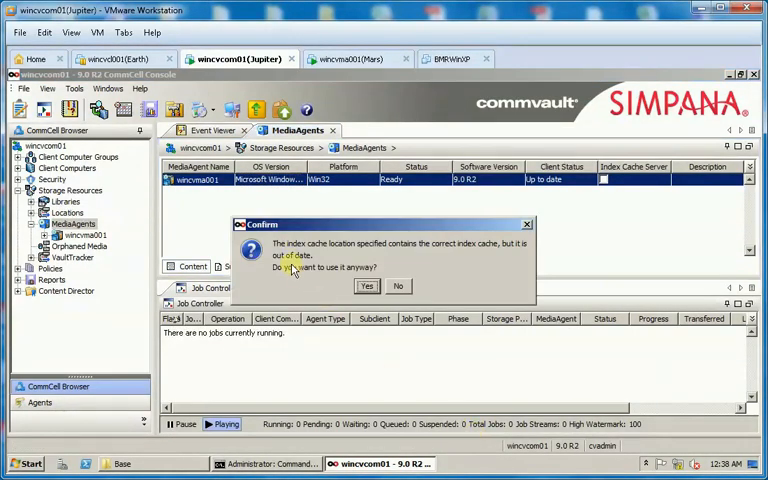
{"action": "mouse_move", "coordinate": [368, 252]}
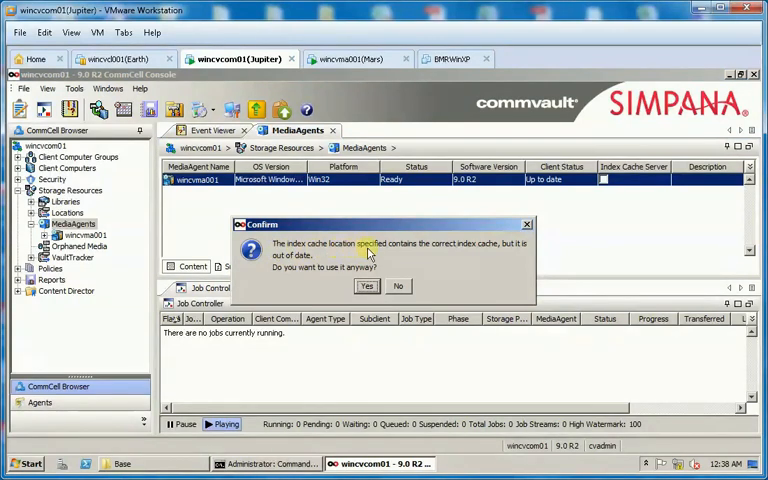
{"action": "mouse_move", "coordinate": [525, 255]}
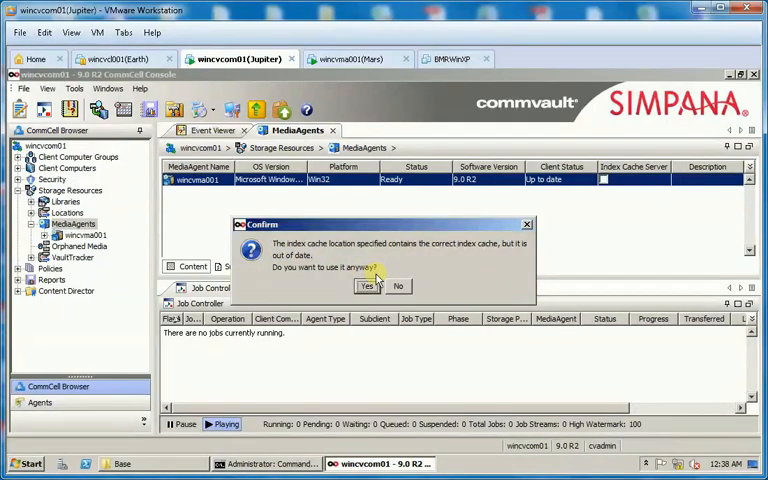
{"action": "left_click", "coordinate": [366, 287]}
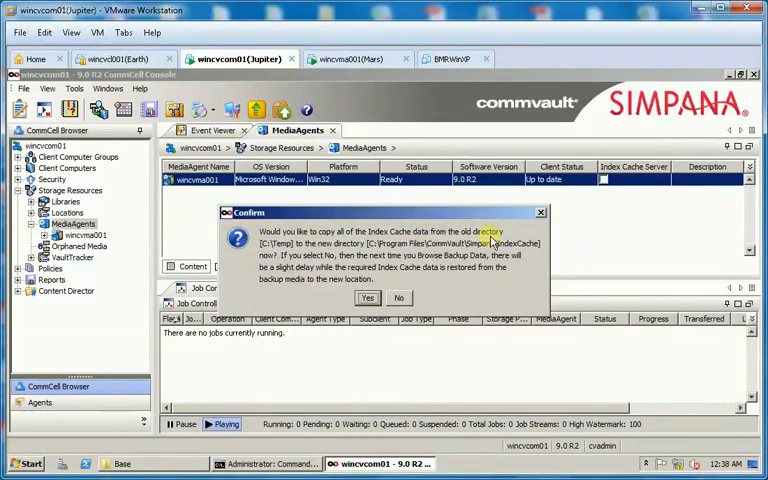
{"action": "mouse_move", "coordinate": [400, 253]}
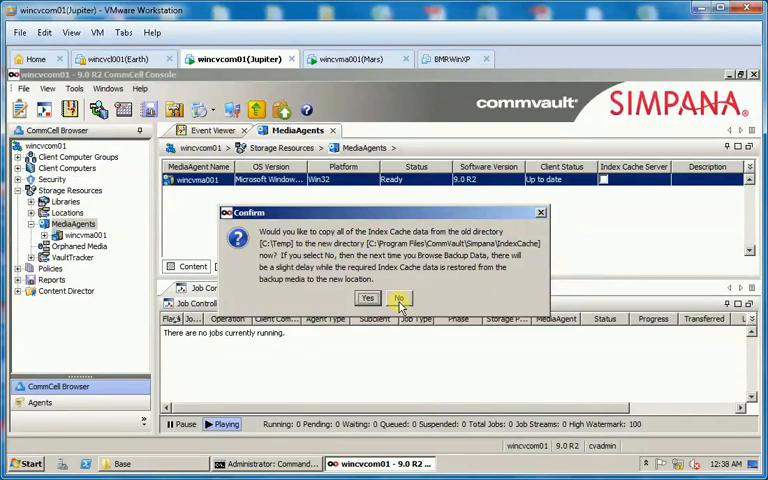
{"action": "left_click", "coordinate": [399, 298]}
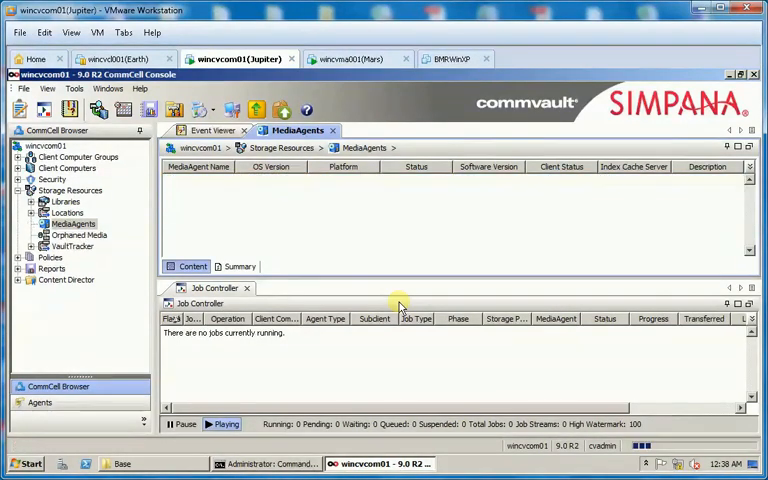
{"action": "left_click", "coordinate": [72, 223]}
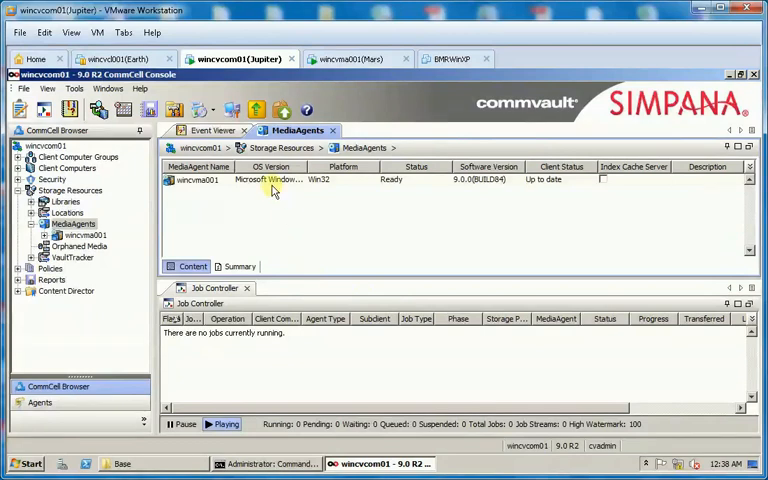